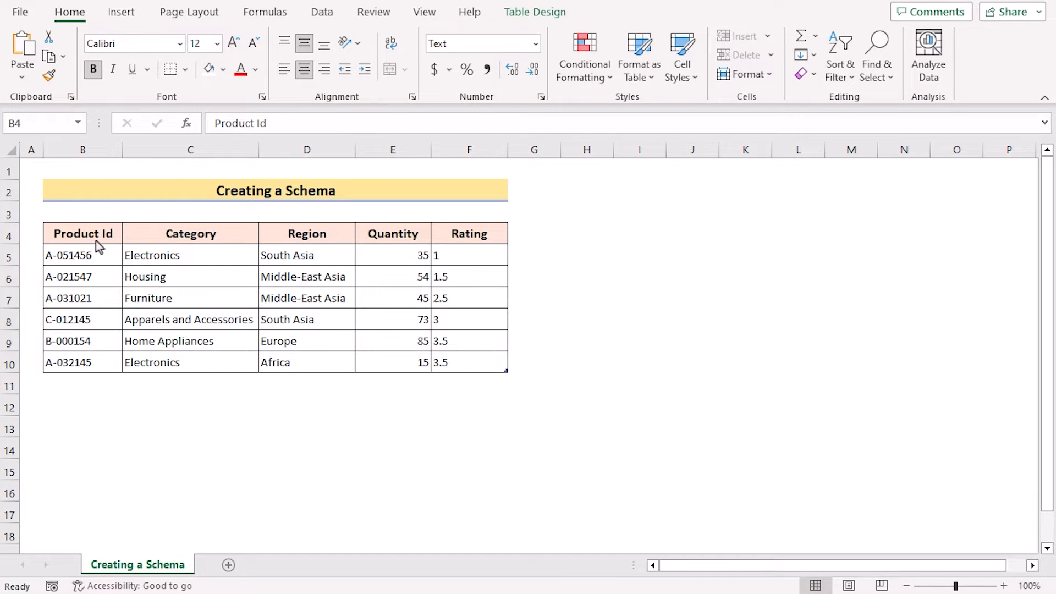
# Step: Select a product record row in the table, then clear the selection
pyautogui.click(190, 236)
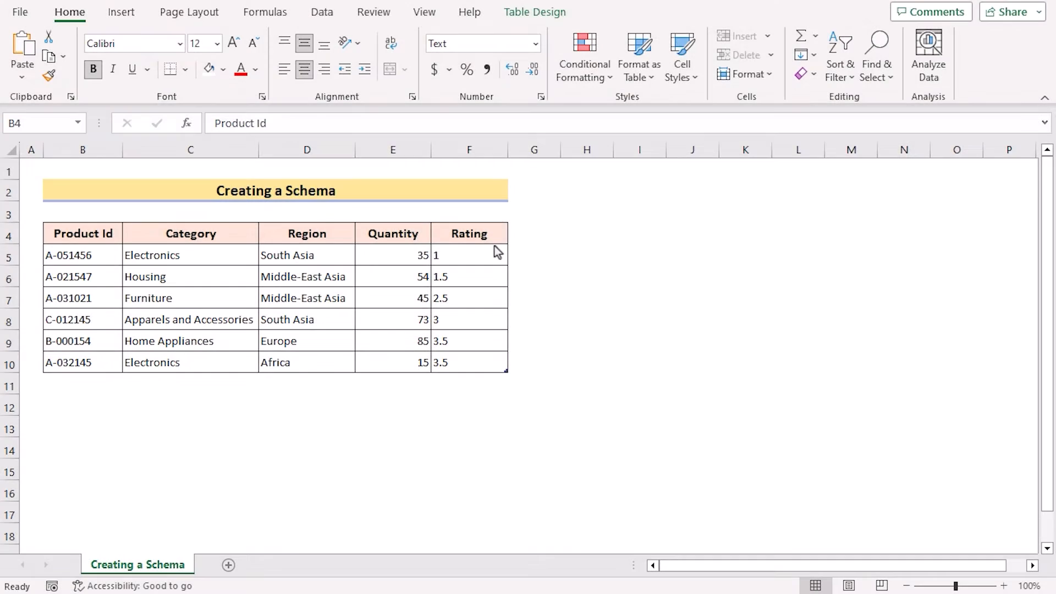
pyautogui.click(10, 254)
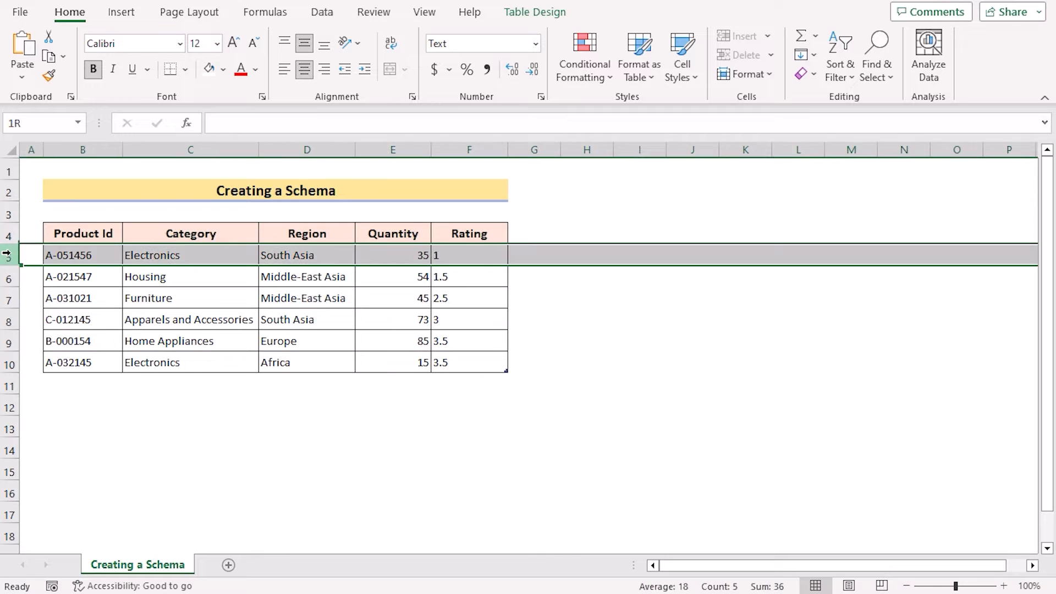
pyautogui.click(10, 276)
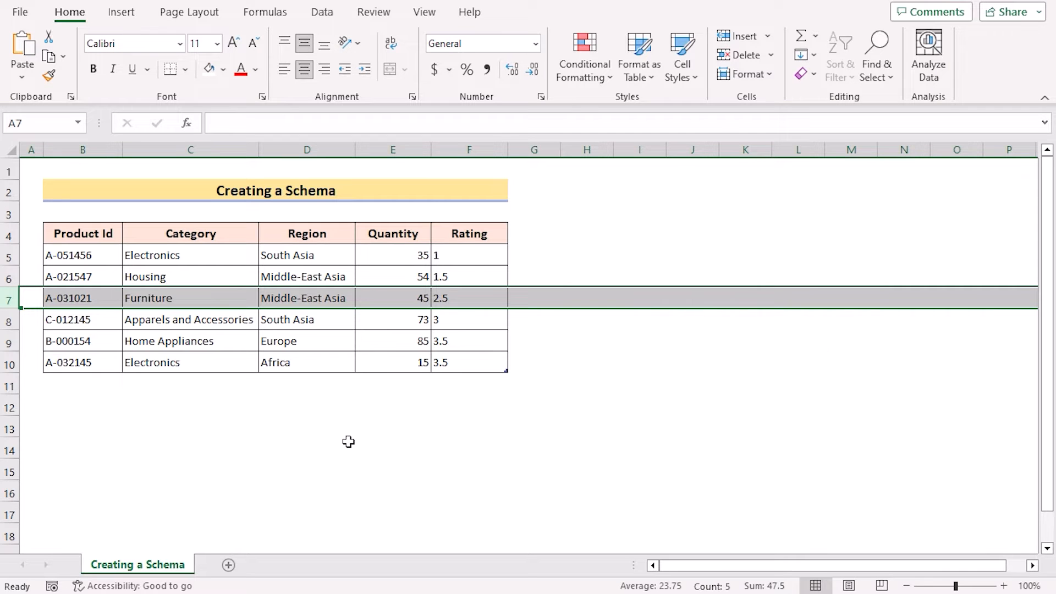
pyautogui.moveTo(128, 254)
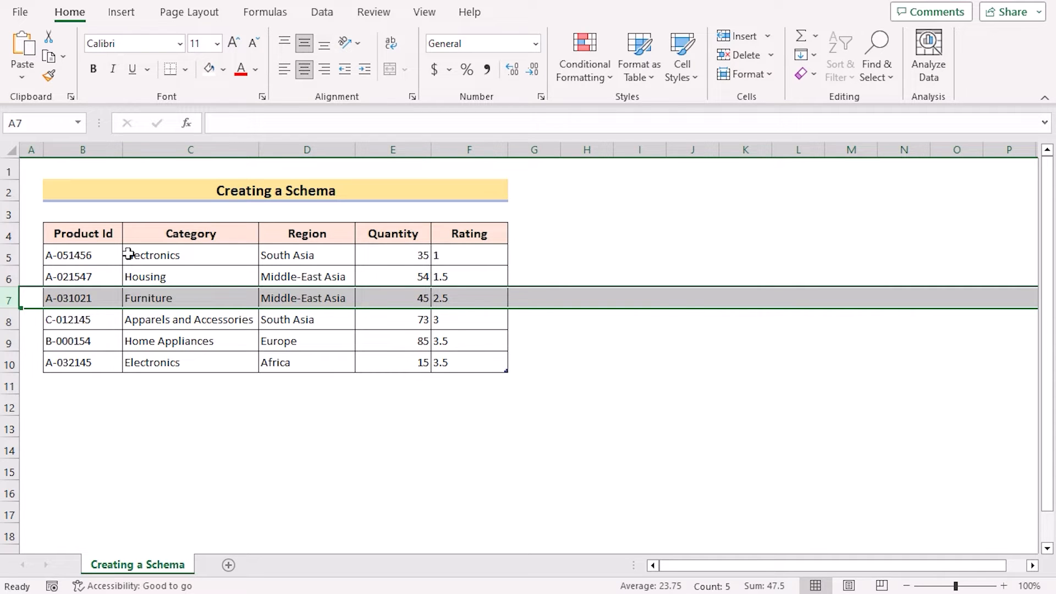
pyautogui.click(82, 234)
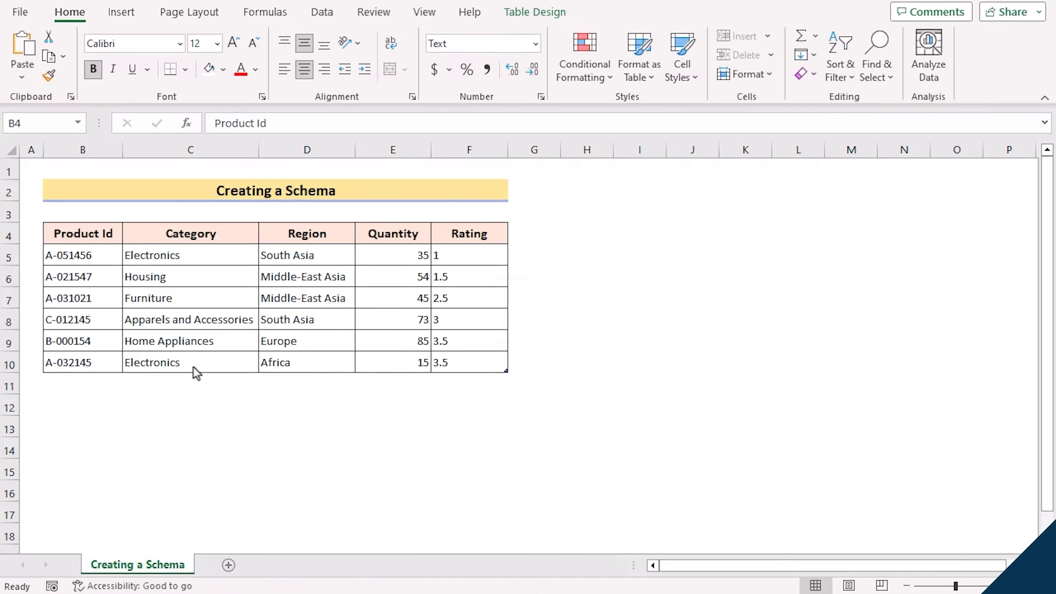
pyautogui.moveTo(179, 285)
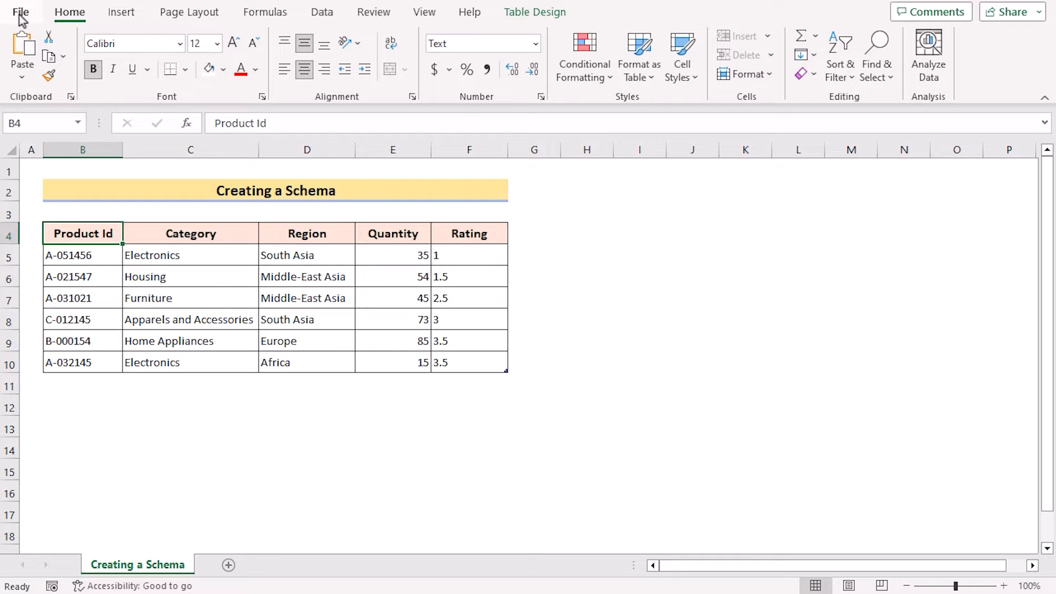
# Step: Enable the Developer tab under Customize Ribbon's Main Tabs and confirm with OK
pyautogui.click(20, 11)
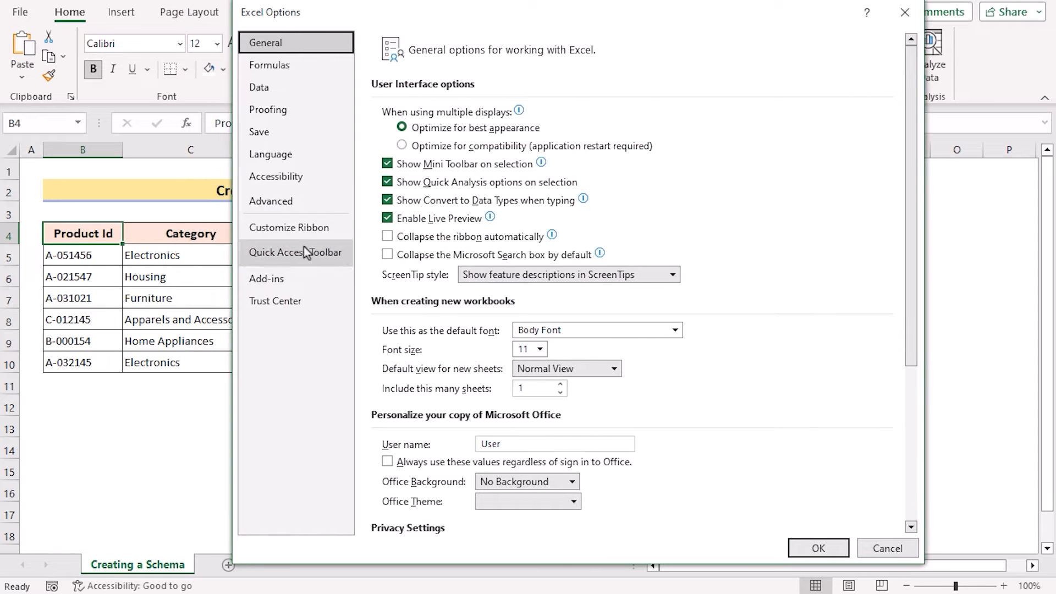
pyautogui.click(290, 227)
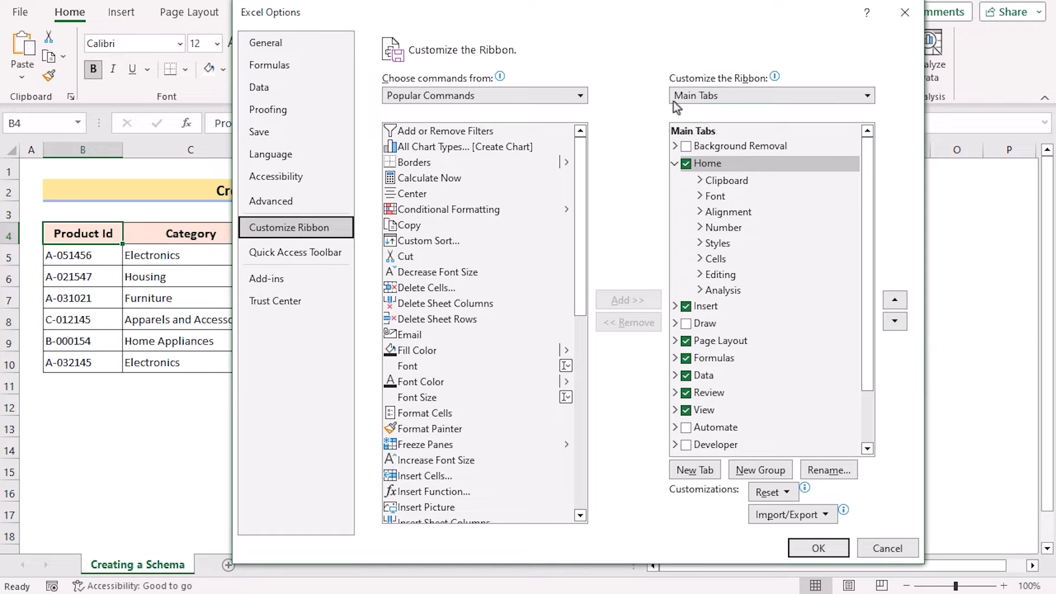
pyautogui.moveTo(775, 77)
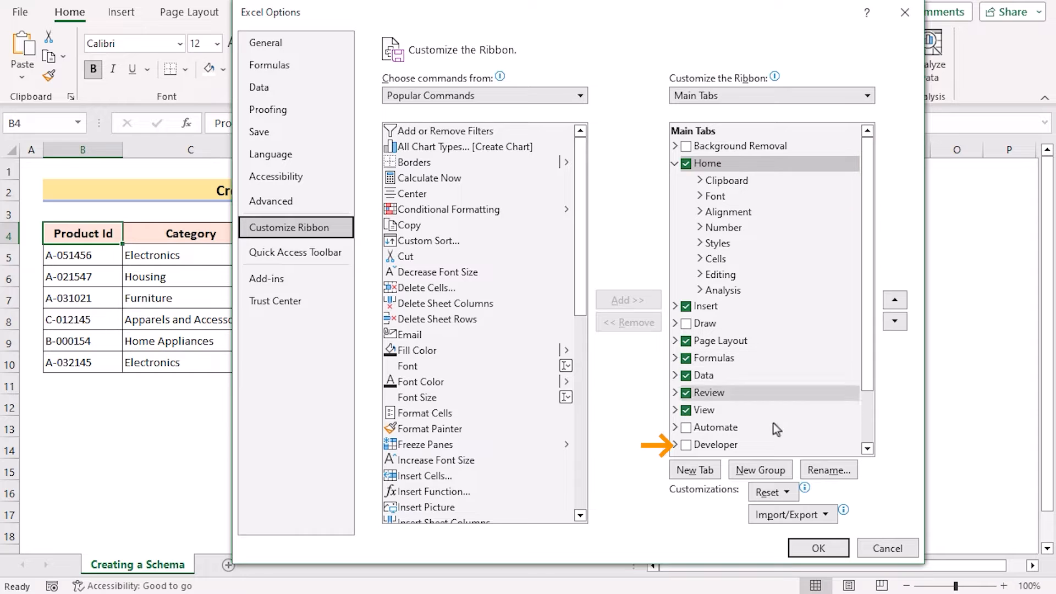
pyautogui.click(685, 445)
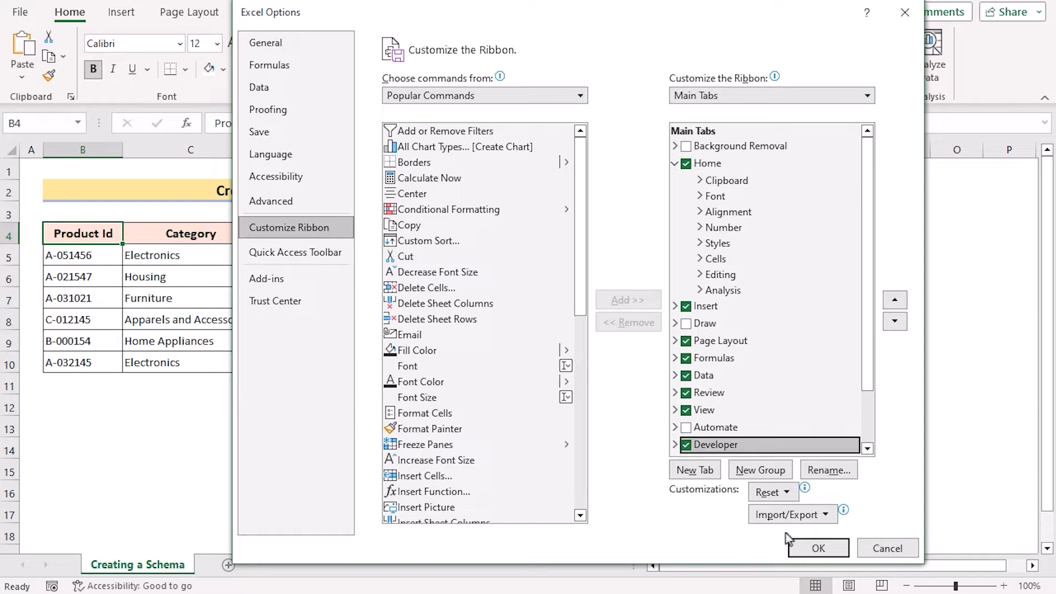
pyautogui.click(817, 547)
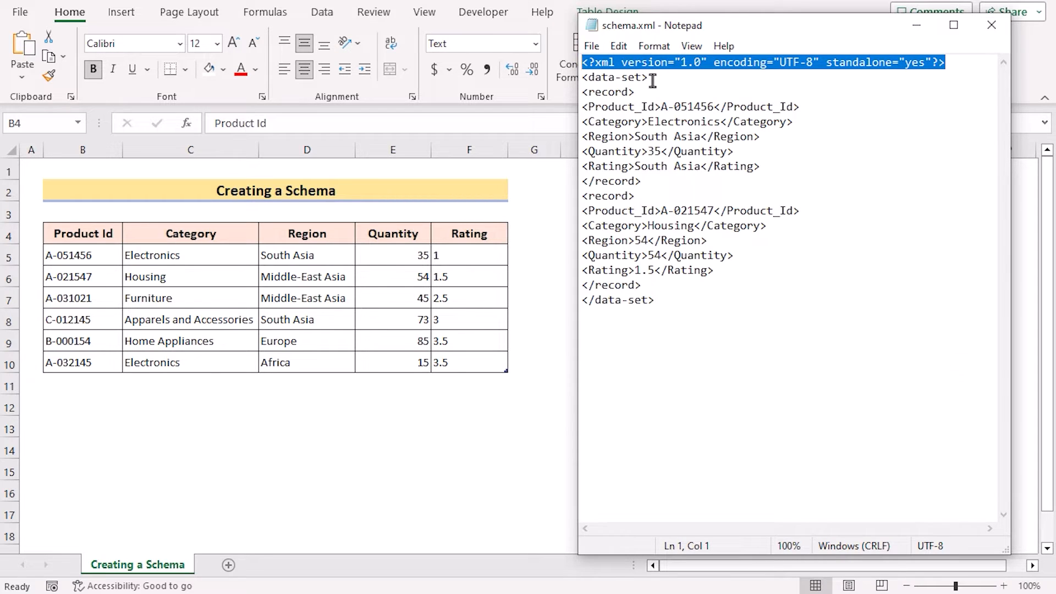
# Step: Highlight the data-set, record, Product_Id and field tags to walk through the schema structure
pyautogui.click(612, 77)
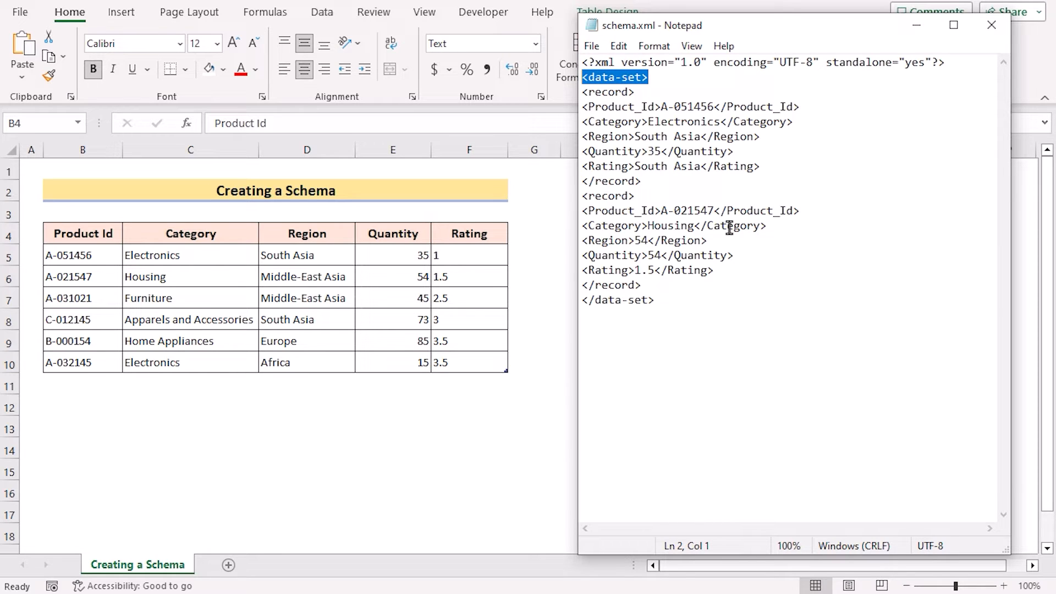
pyautogui.click(644, 92)
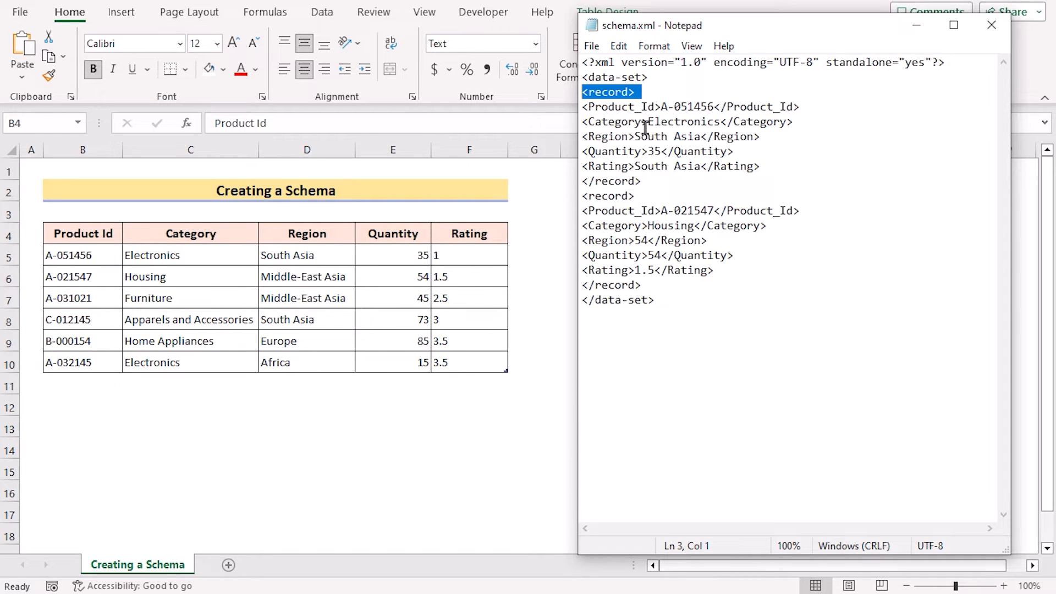
pyautogui.doubleClick(619, 107)
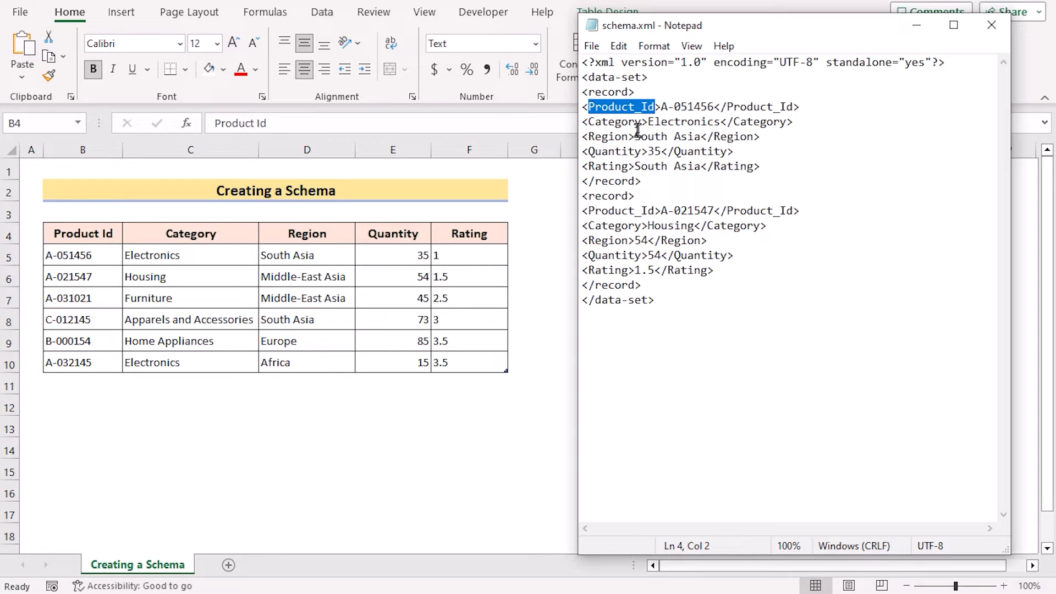
pyautogui.doubleClick(604, 136)
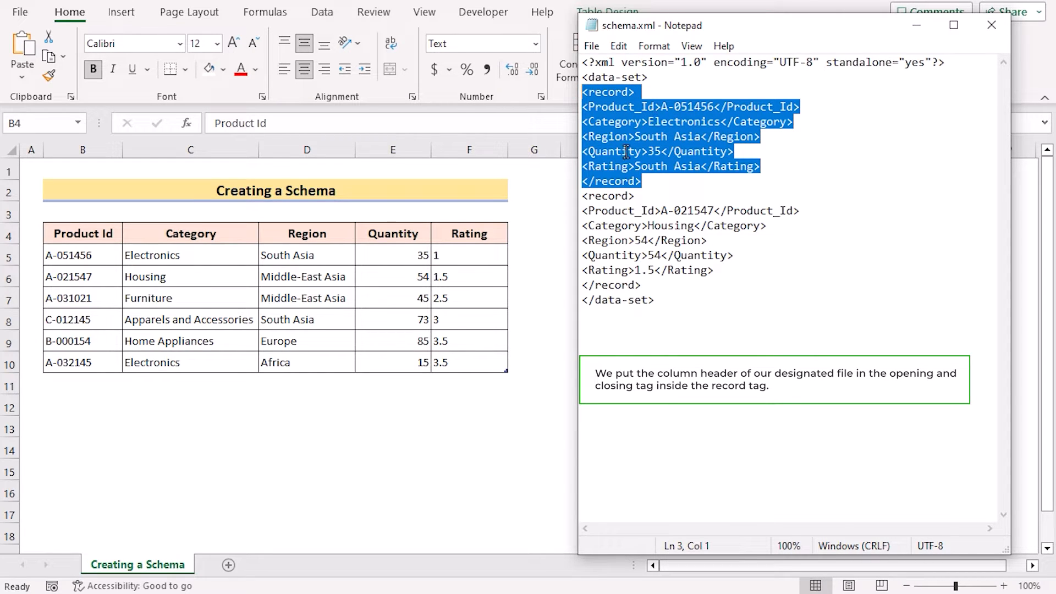
pyautogui.moveTo(665, 111)
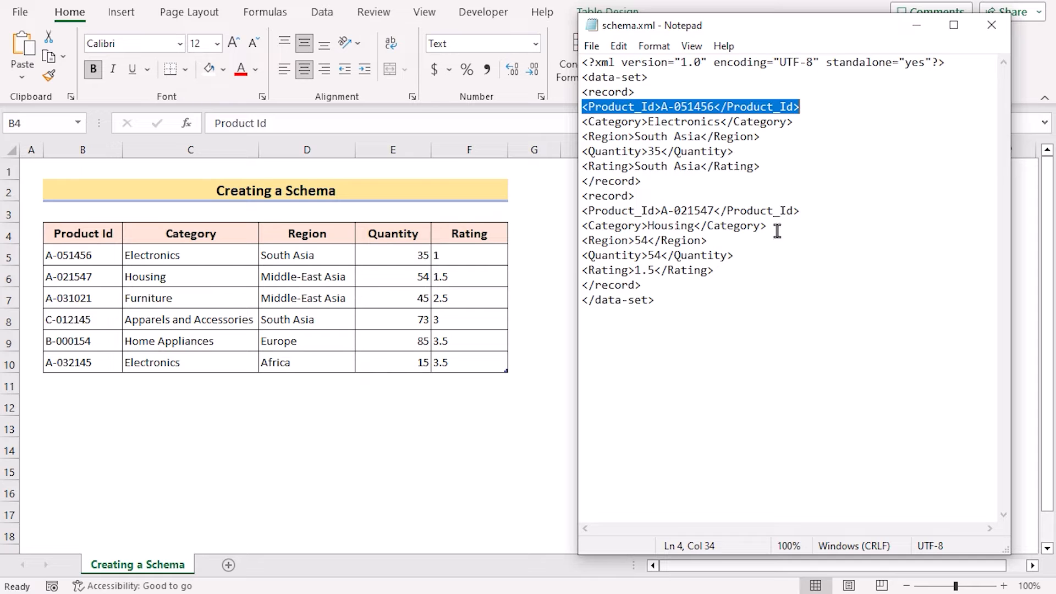
pyautogui.click(590, 196)
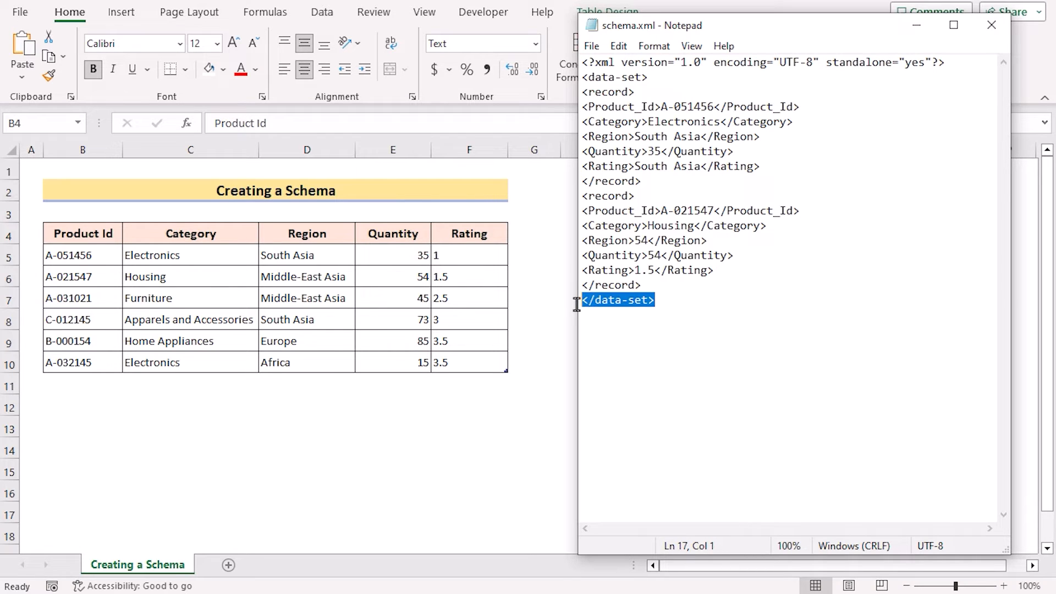
pyautogui.moveTo(699, 339)
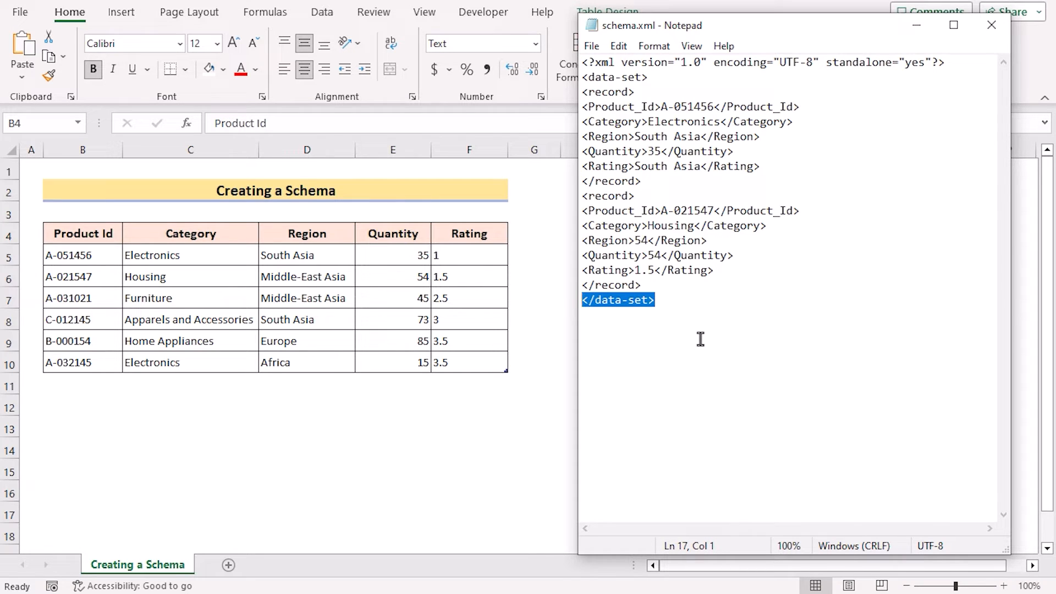
# Step: Save the file as schema.xml in the 22 August folder via Save As
pyautogui.click(592, 47)
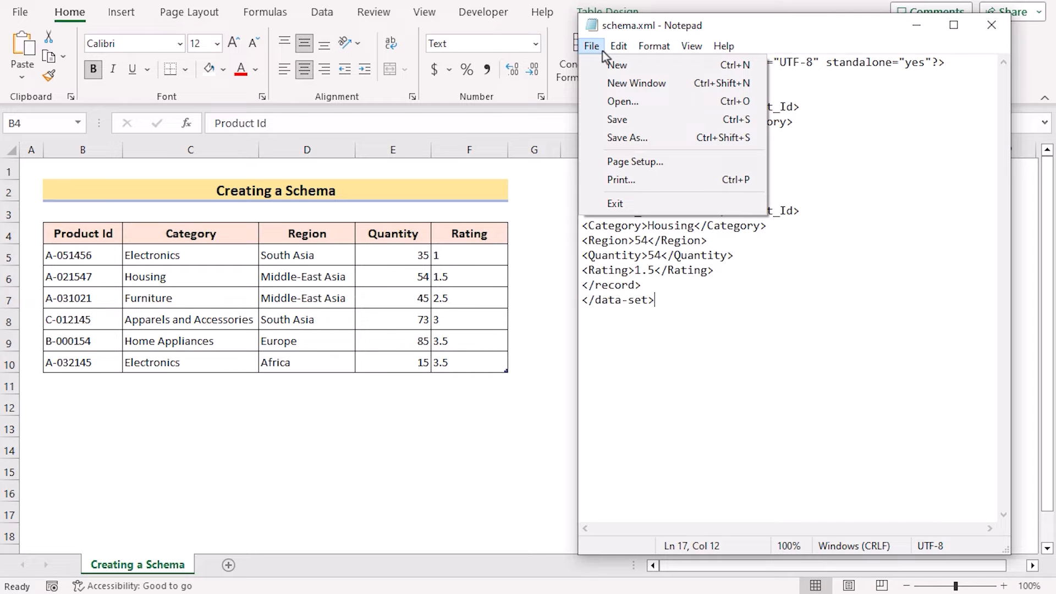
pyautogui.moveTo(626, 137)
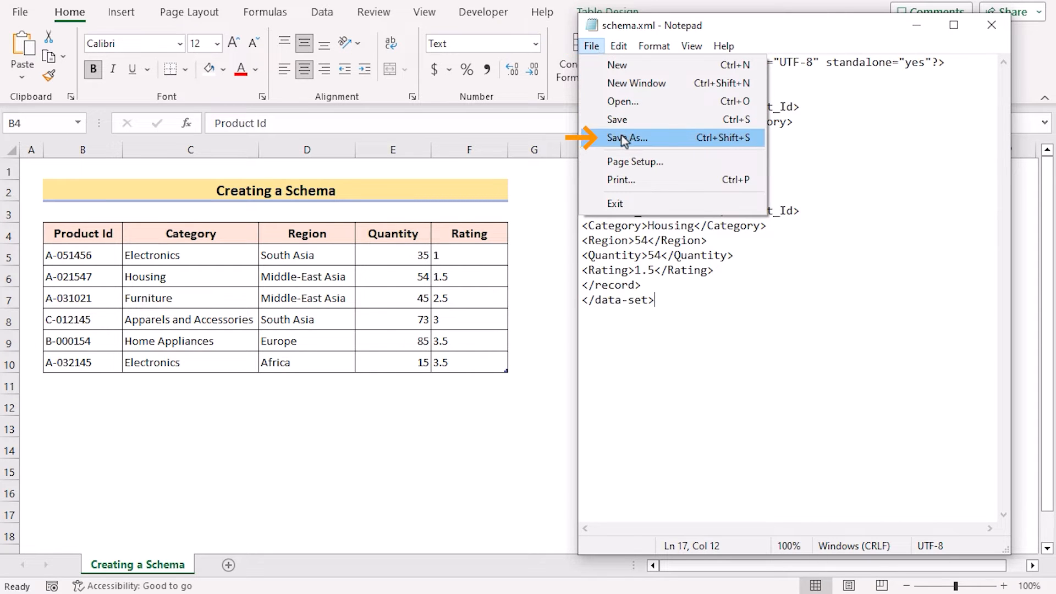
pyautogui.click(628, 138)
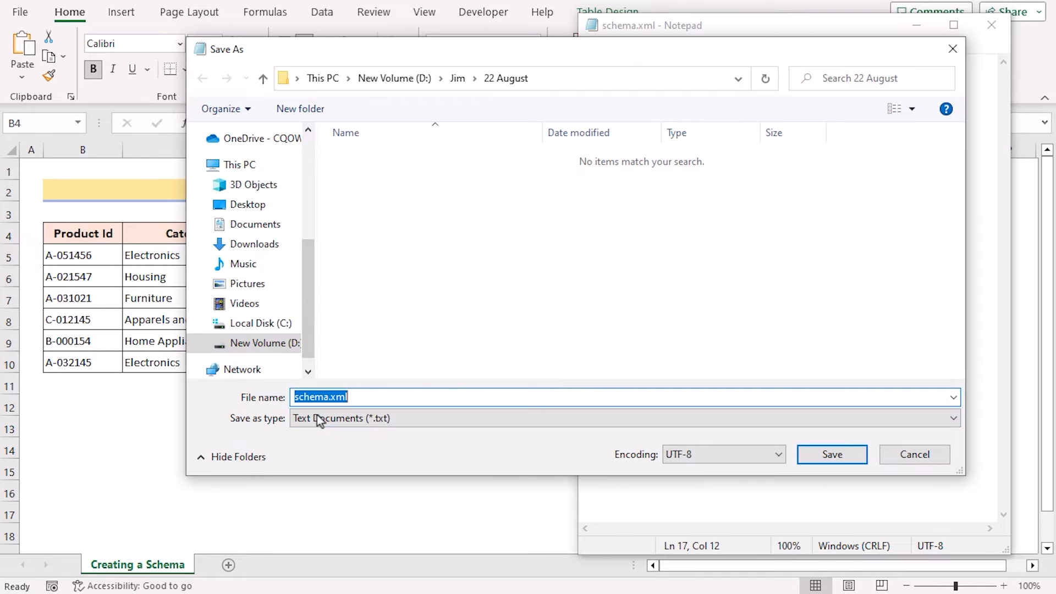
pyautogui.moveTo(371, 329)
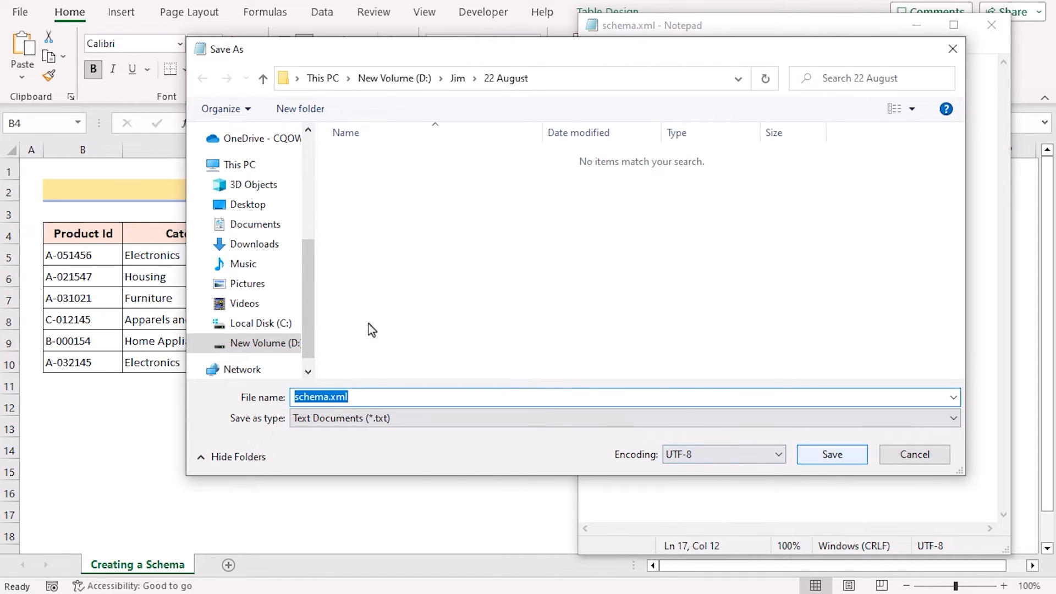
pyautogui.click(832, 455)
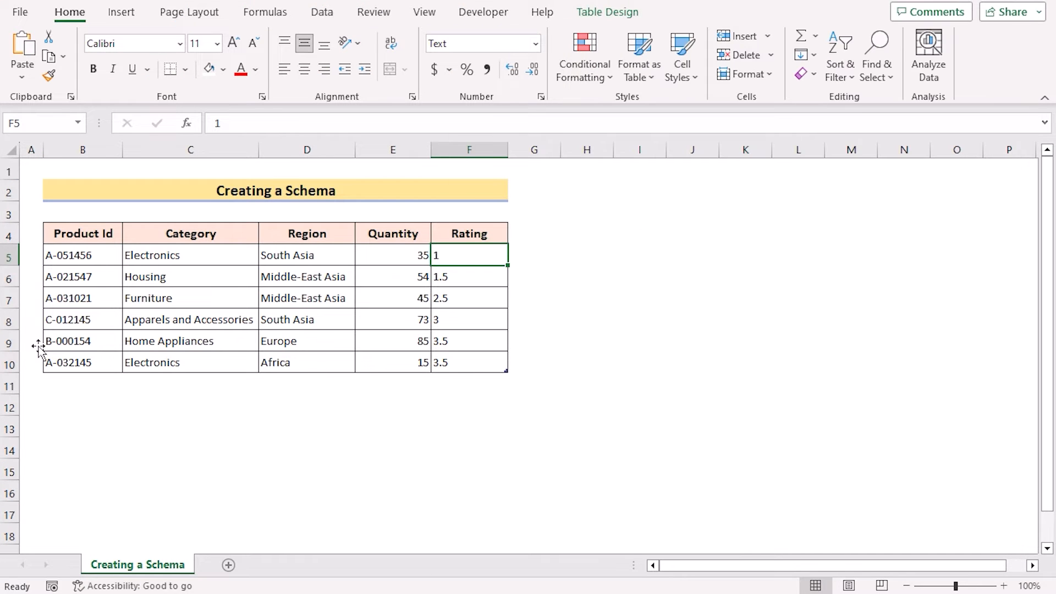
# Step: Show the XML Source pane from the Developer tab and bring up the XML Maps list
pyautogui.click(483, 12)
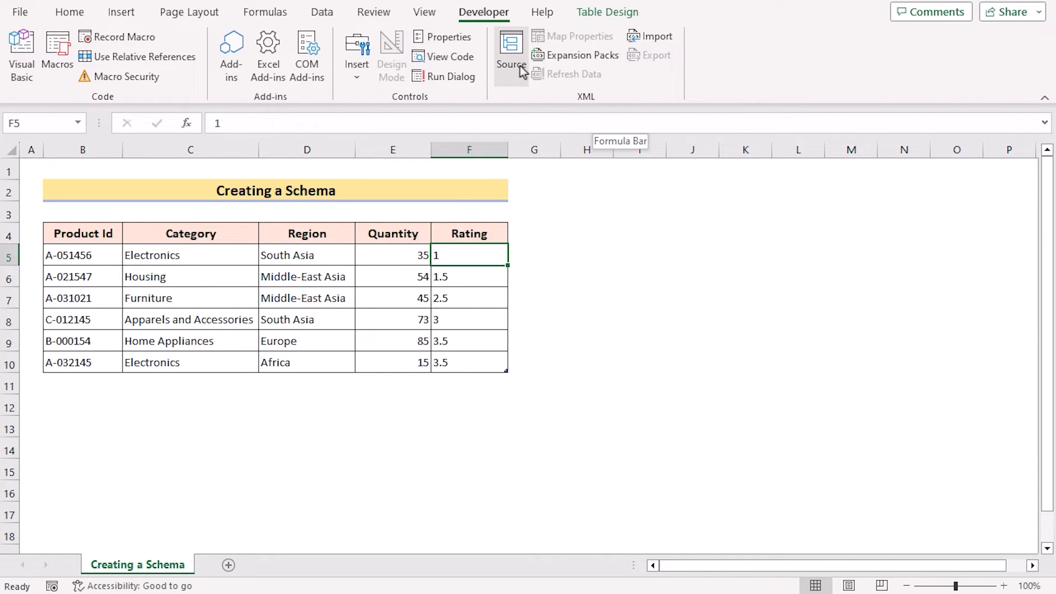
pyautogui.click(511, 50)
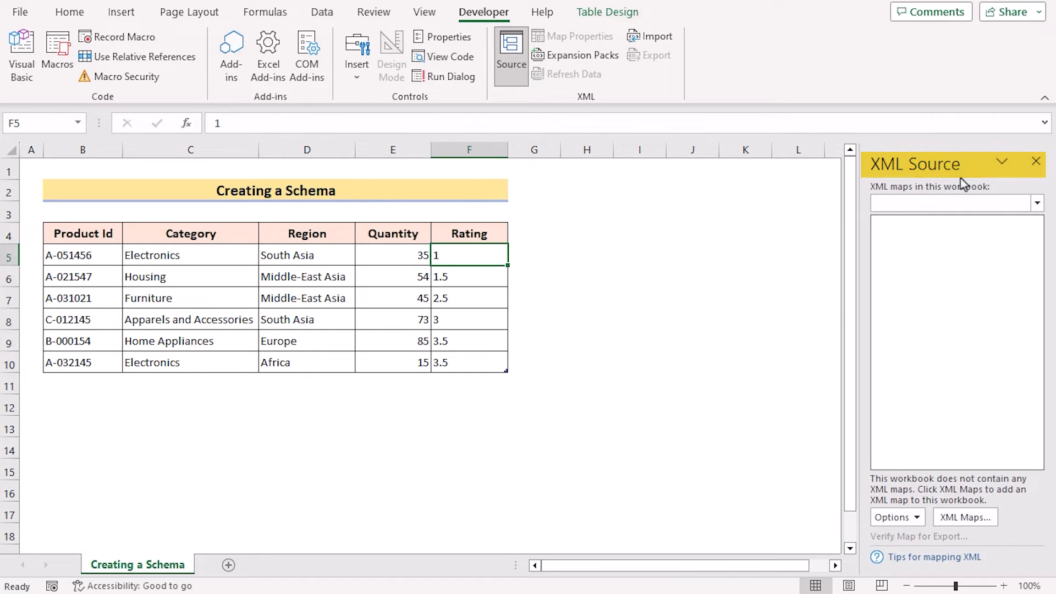
pyautogui.click(965, 517)
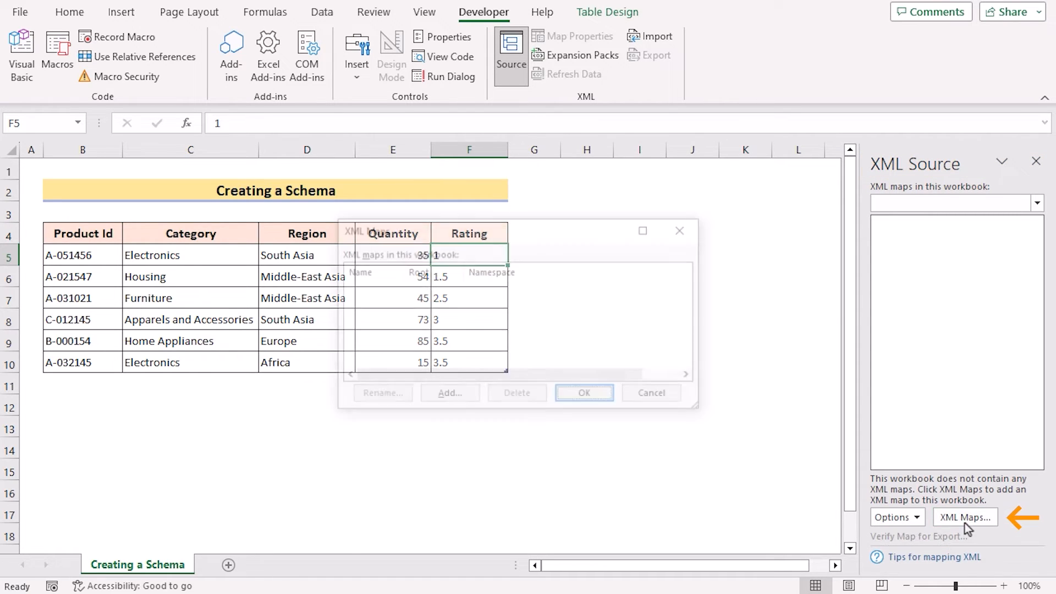
pyautogui.click(965, 517)
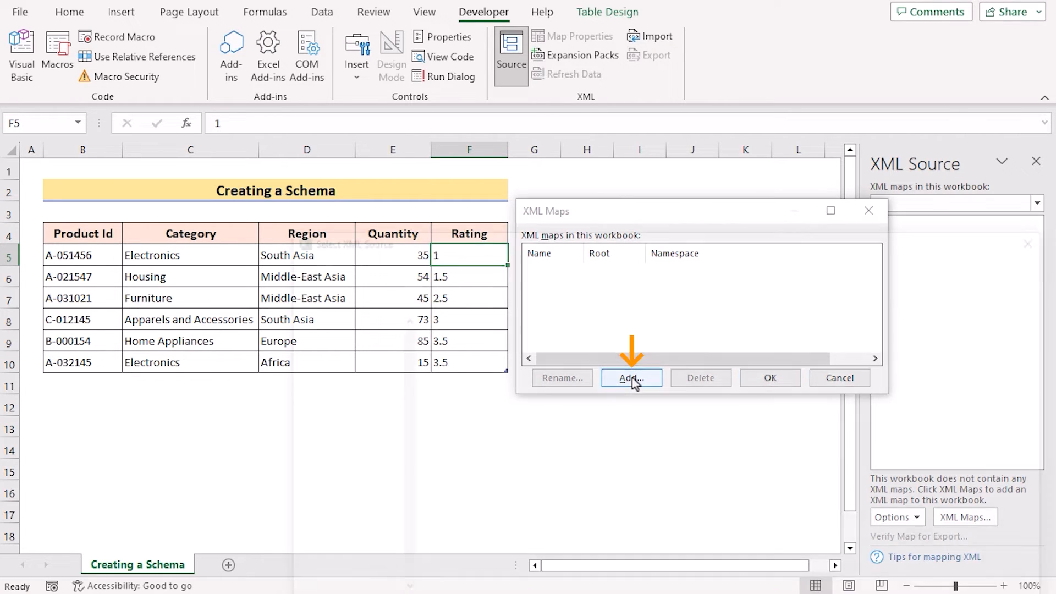
# Step: Add a new XML map using schema.xml from the 22 August folder
pyautogui.click(631, 377)
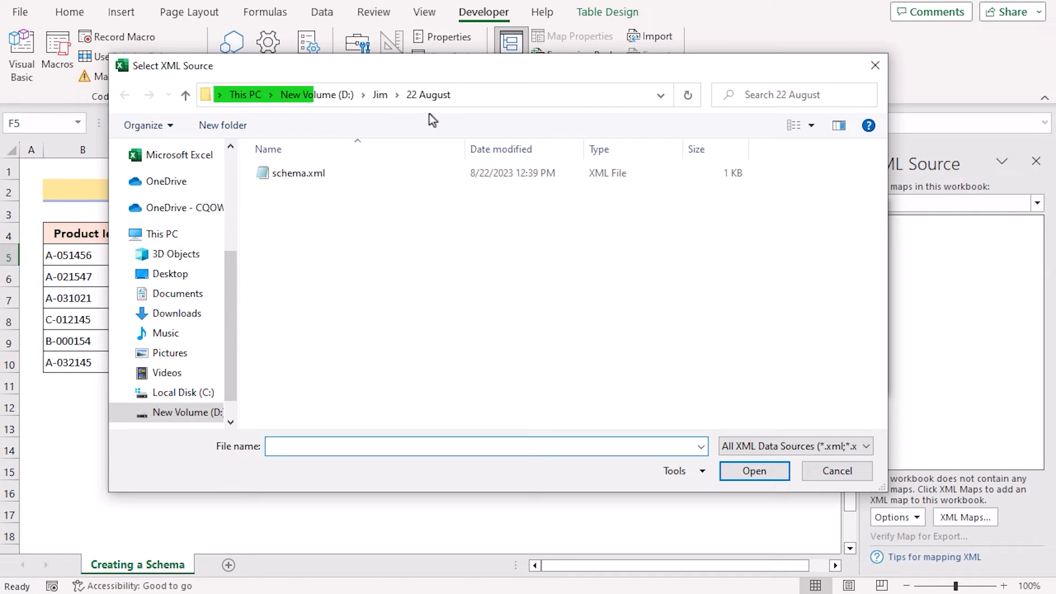
pyautogui.click(298, 173)
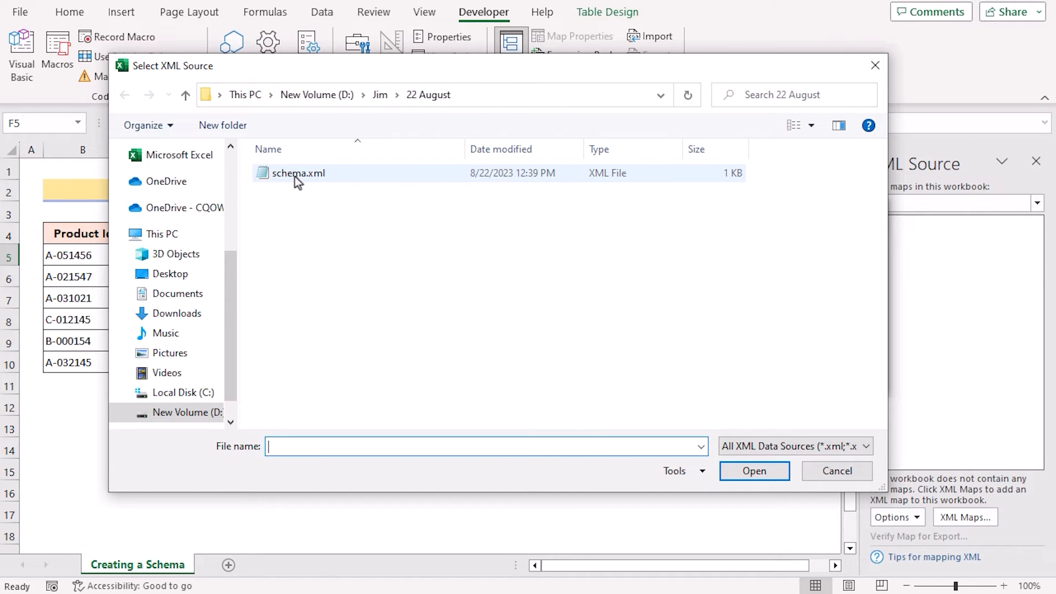
pyautogui.click(298, 173)
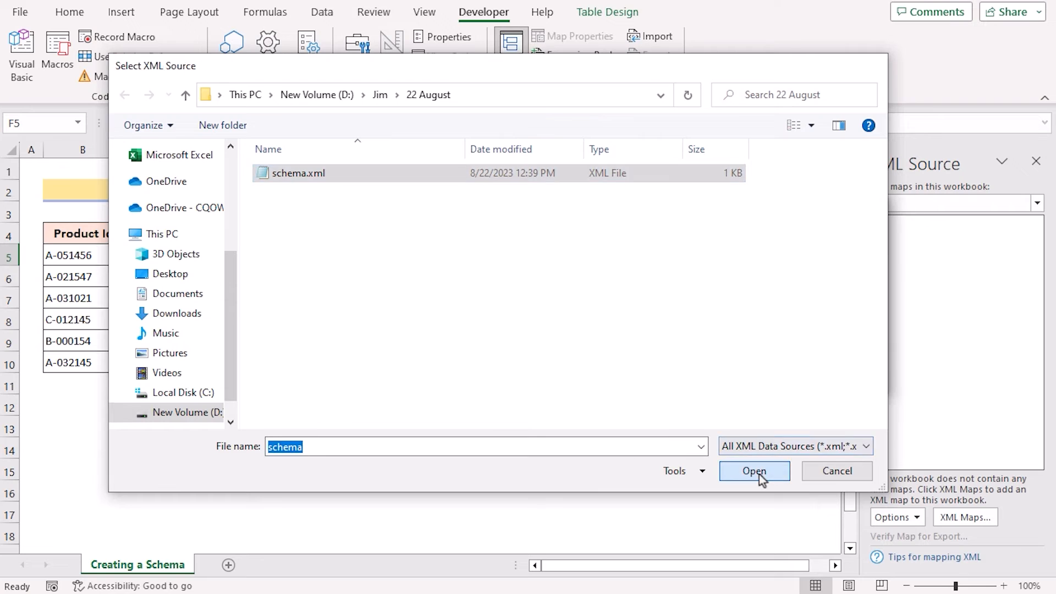
pyautogui.click(752, 471)
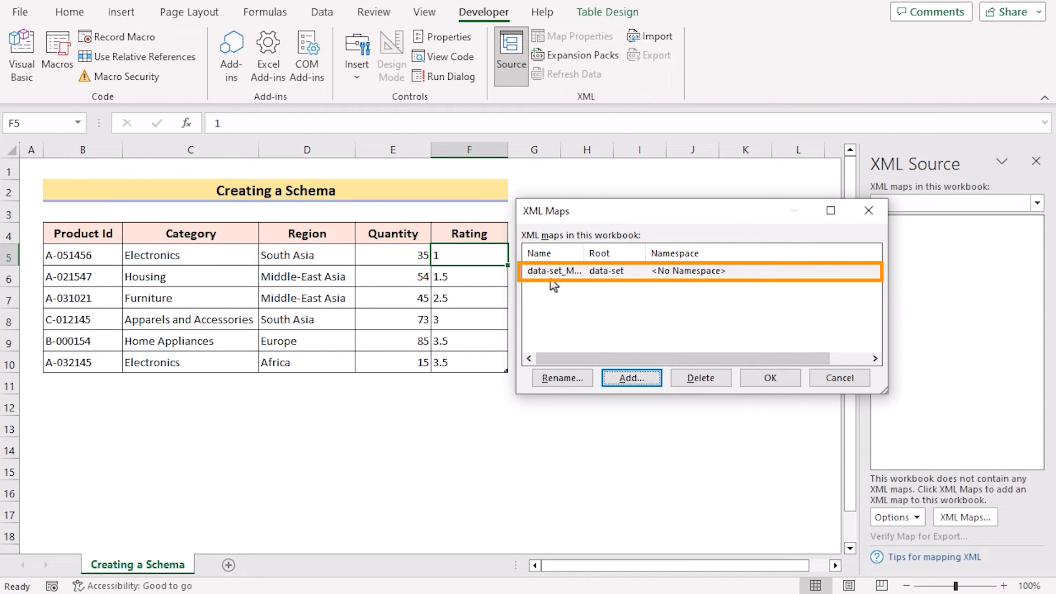
# Step: Confirm the data-set map and drag Category and Region elements onto their row-4 header cells
pyautogui.click(769, 378)
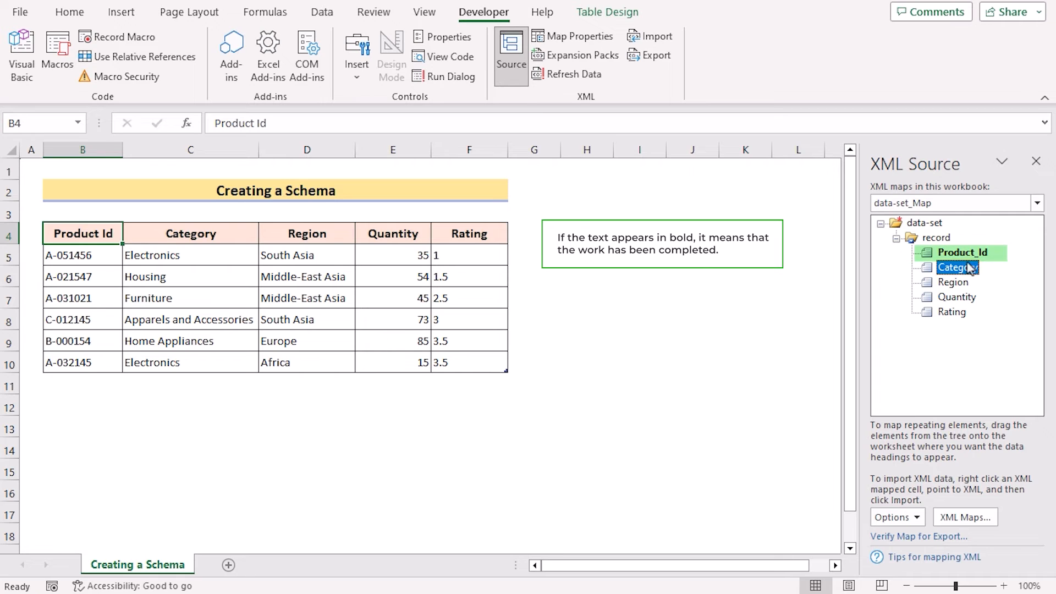
pyautogui.click(958, 267)
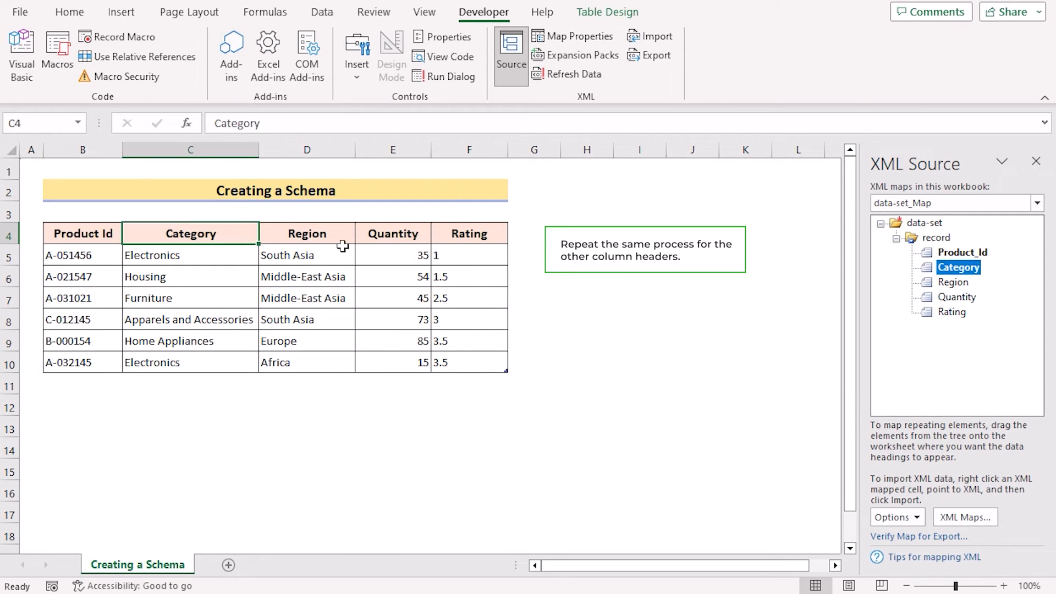
pyautogui.click(307, 233)
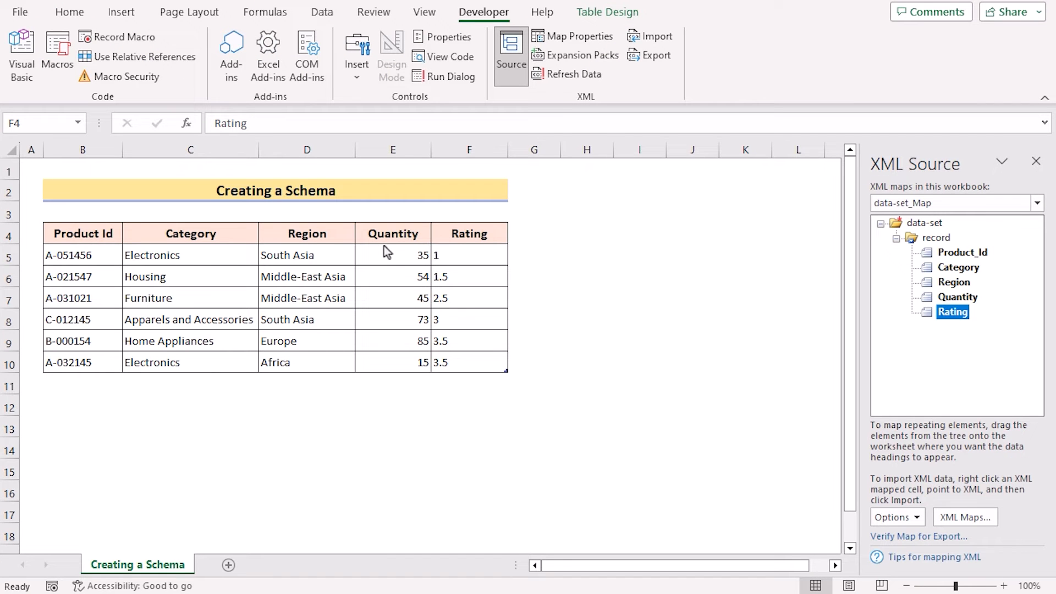
pyautogui.moveTo(367, 296)
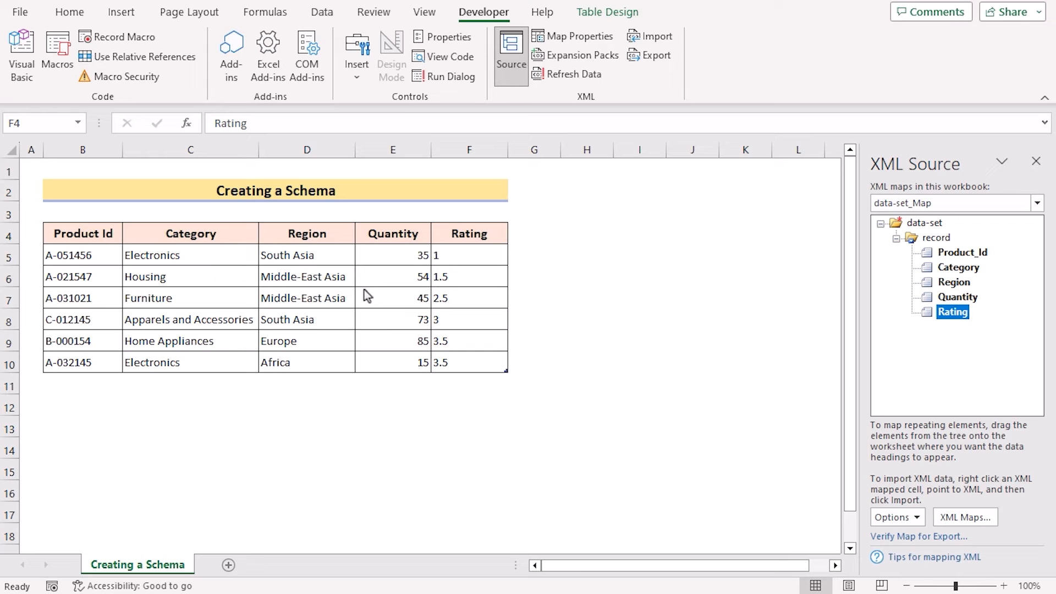
pyautogui.moveTo(484, 23)
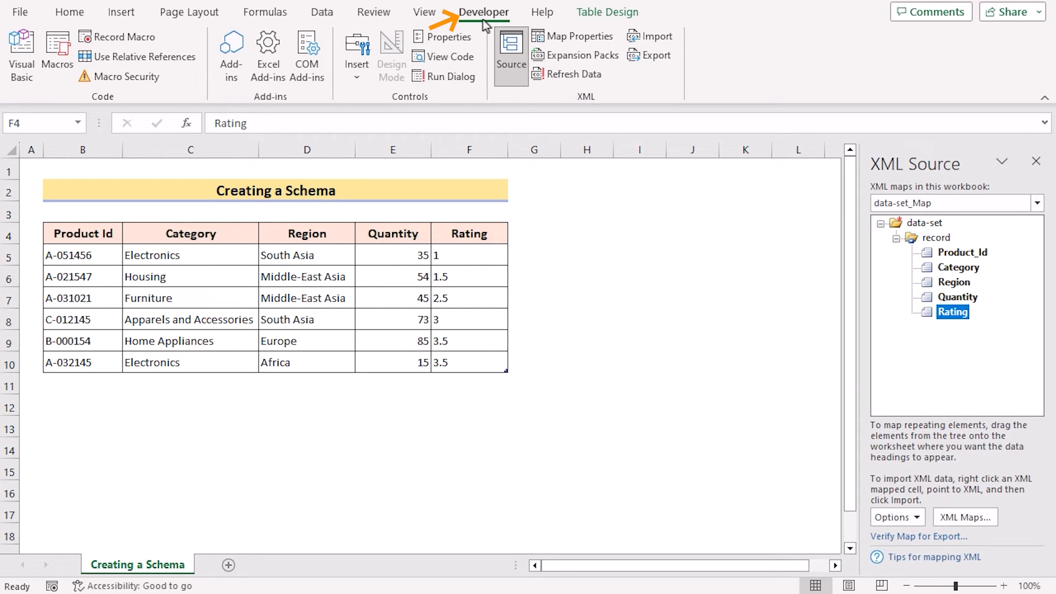
pyautogui.moveTo(659, 71)
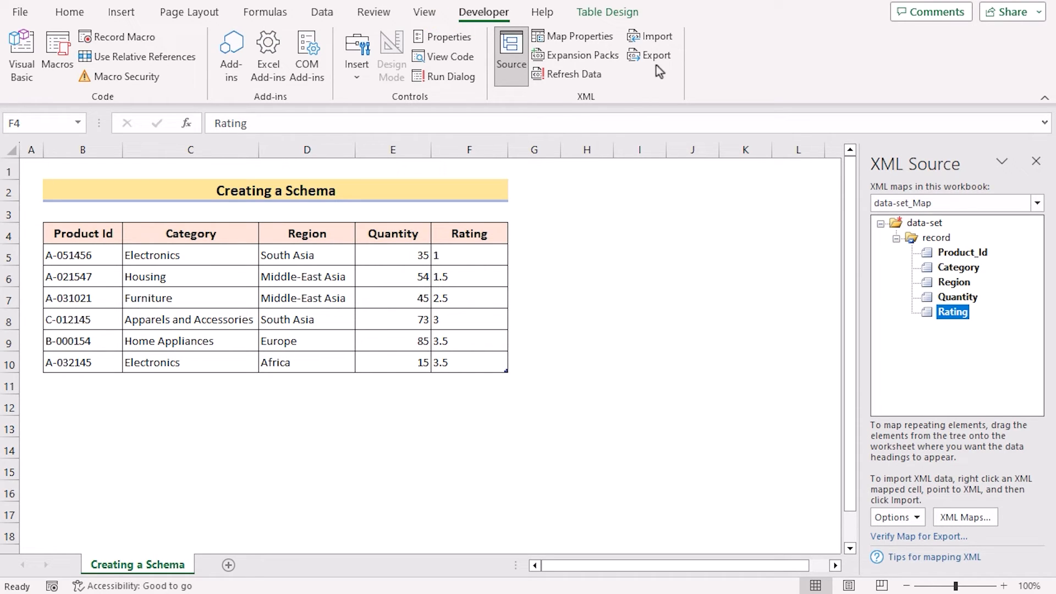
# Step: Export the mapped table as Output.xml into the 22 August folder
pyautogui.click(654, 55)
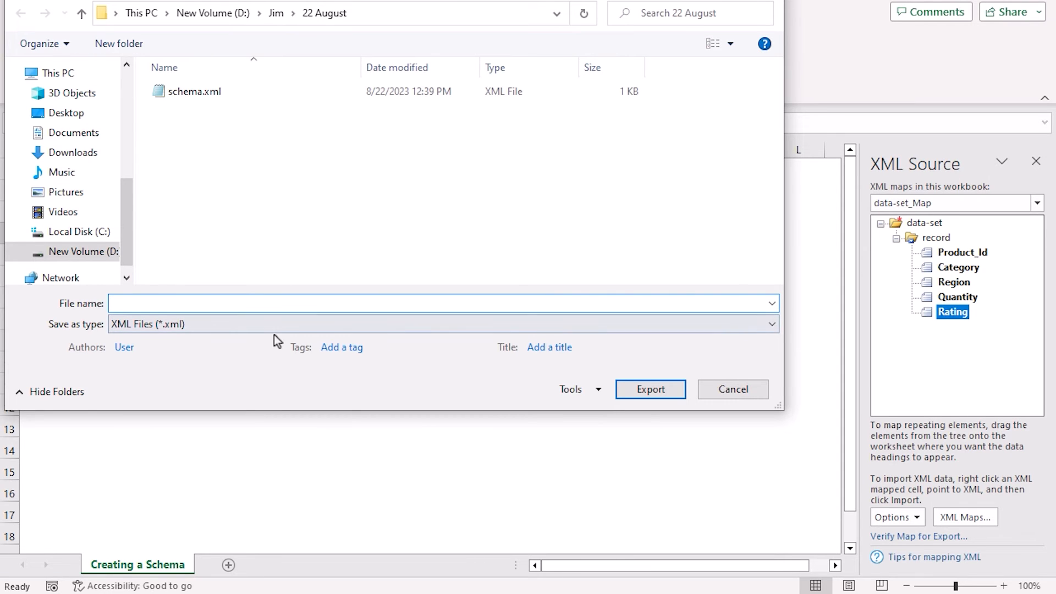
pyautogui.write('Outp')
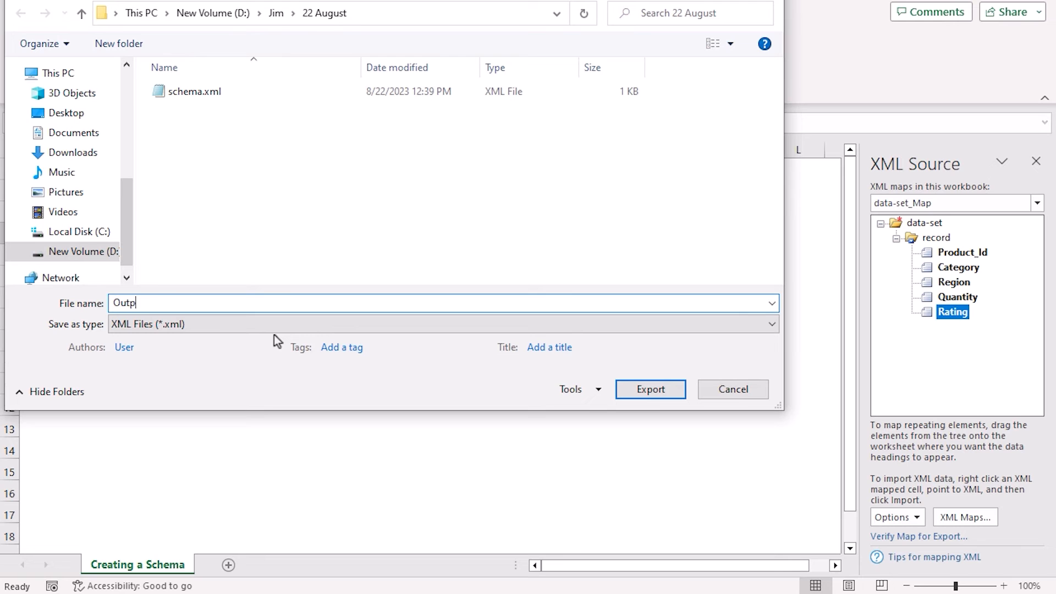
pyautogui.write('ut.xml')
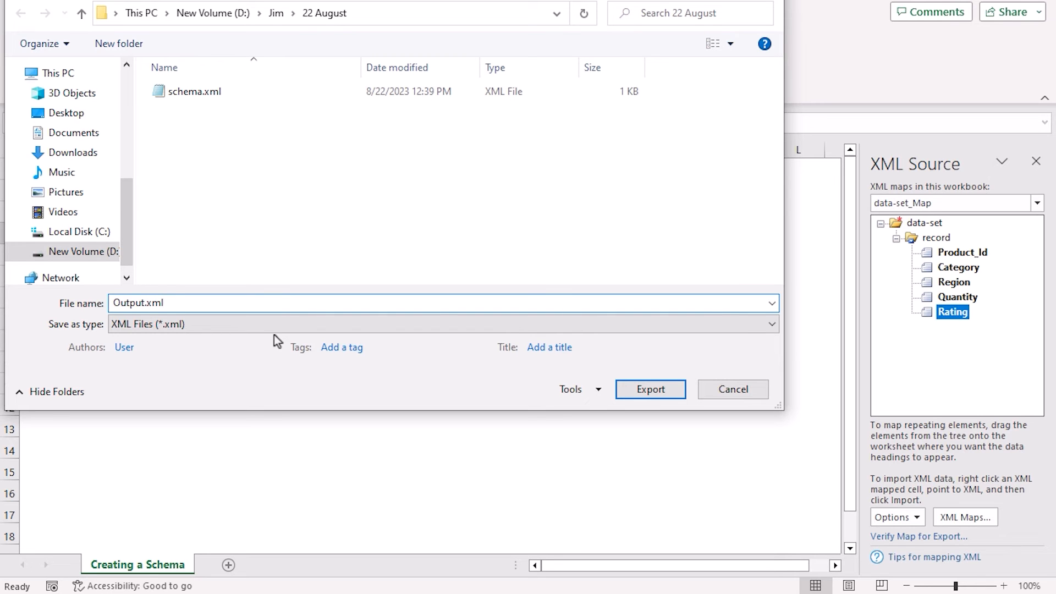
pyautogui.click(649, 390)
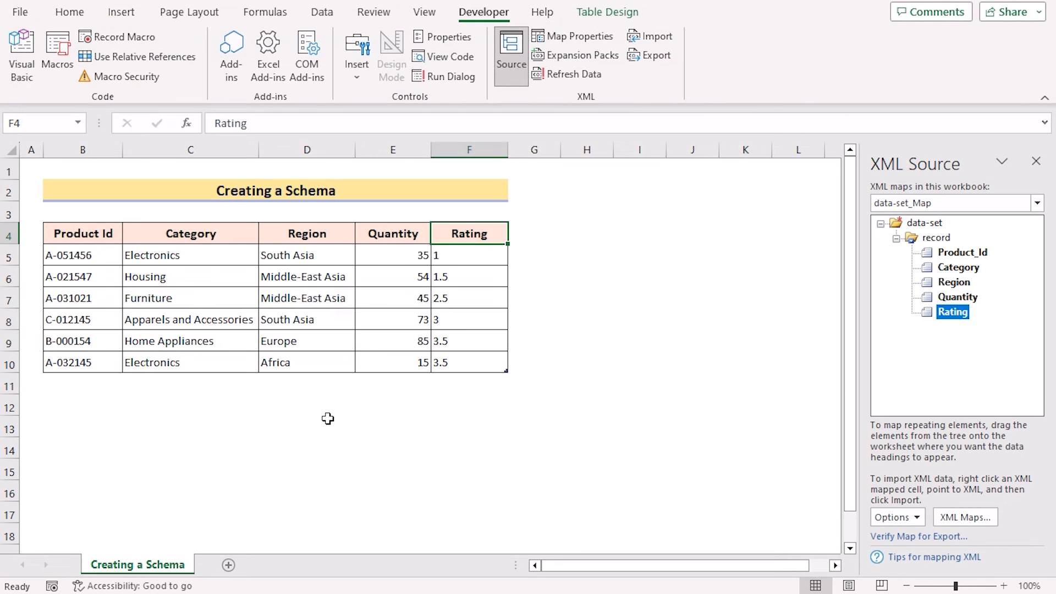
pyautogui.moveTo(302, 340)
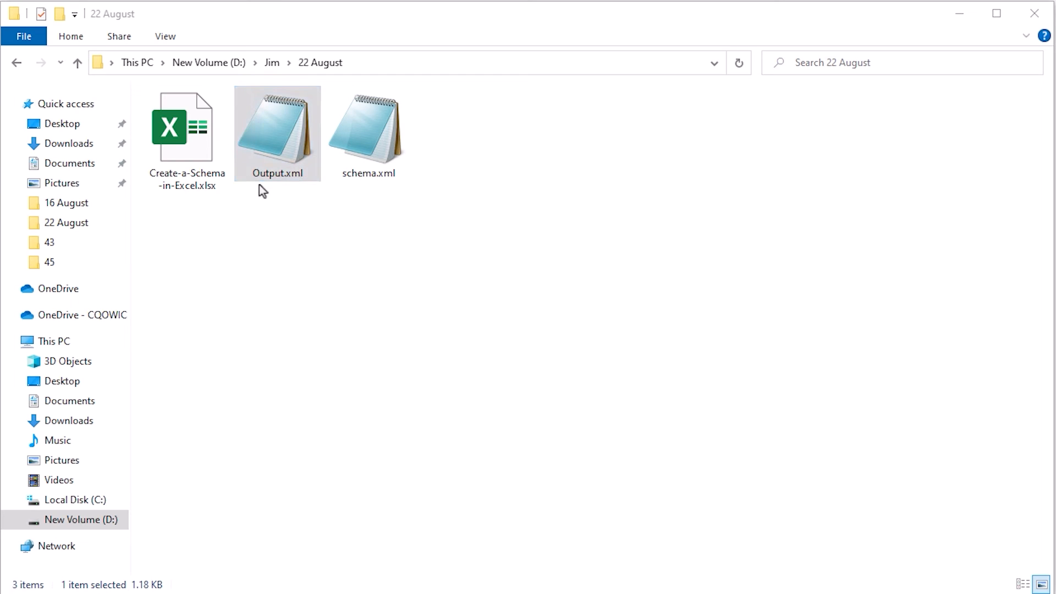
pyautogui.moveTo(304, 73)
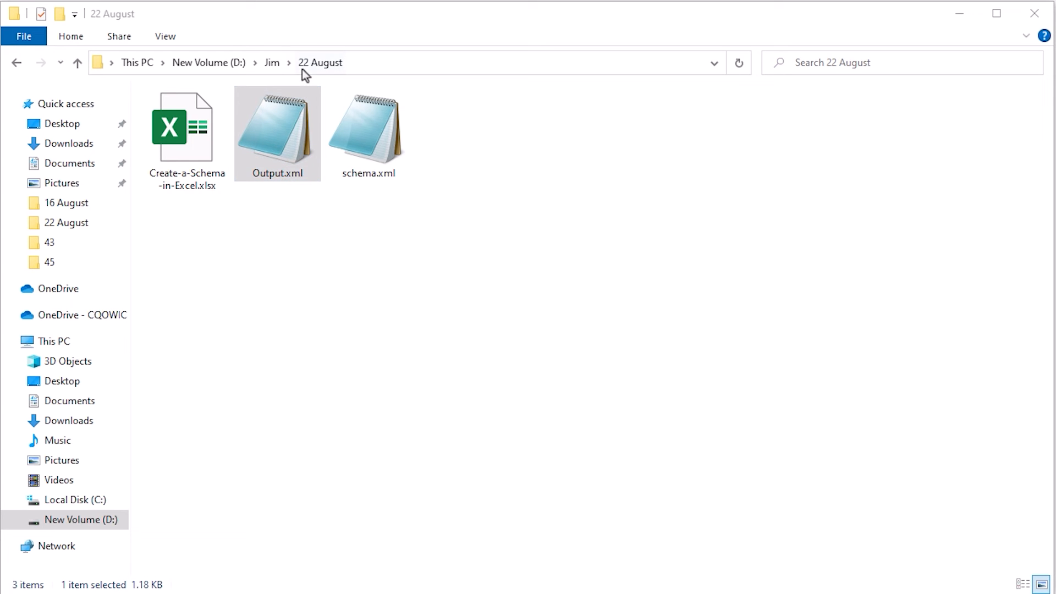
# Step: Open Output.xml from the 22 August folder in Notepad
pyautogui.doubleClick(277, 128)
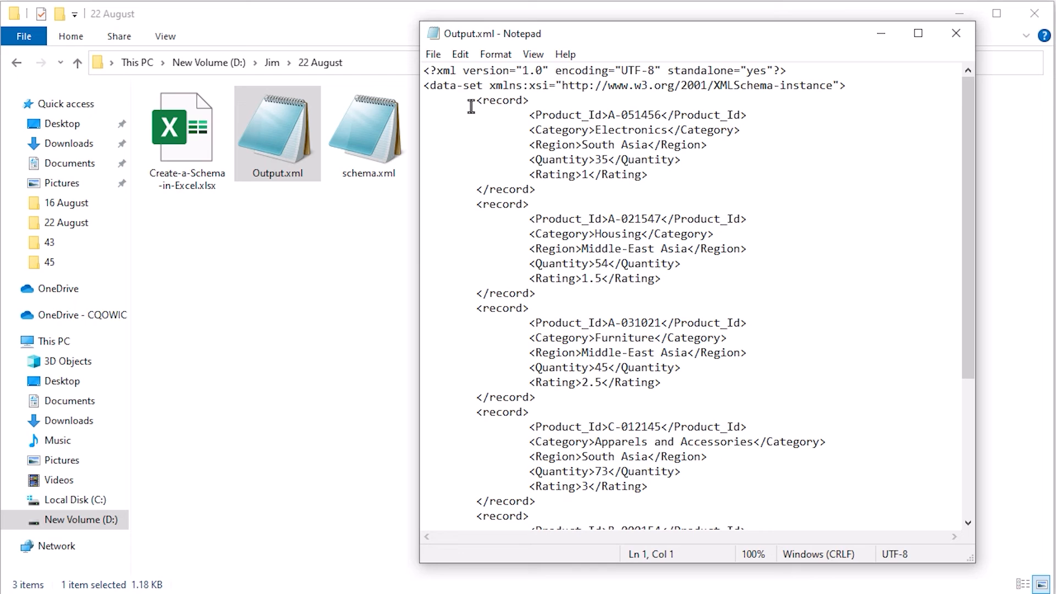
pyautogui.moveTo(569, 348)
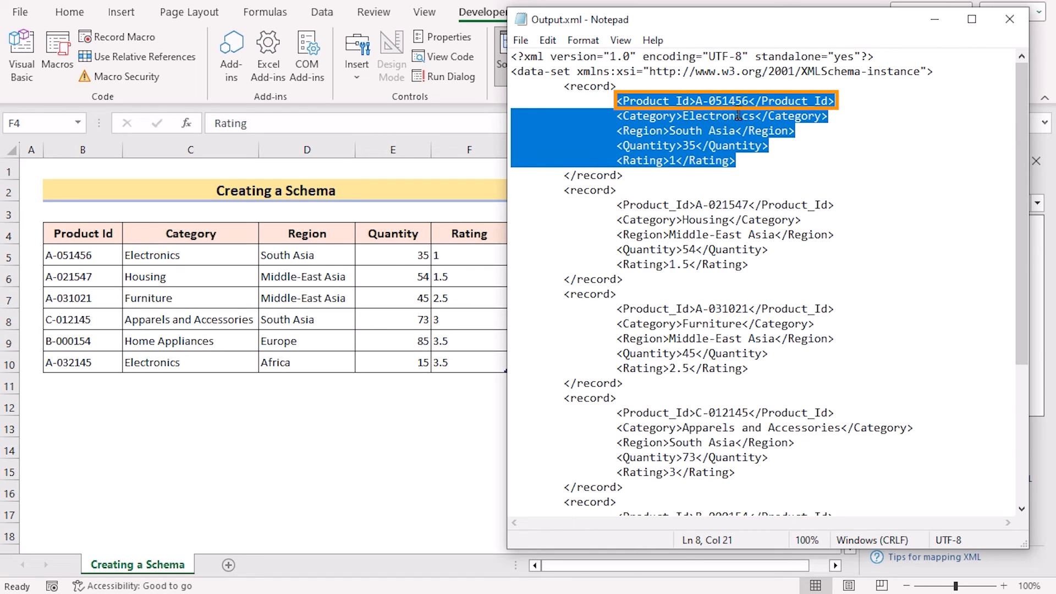
pyautogui.moveTo(92, 271)
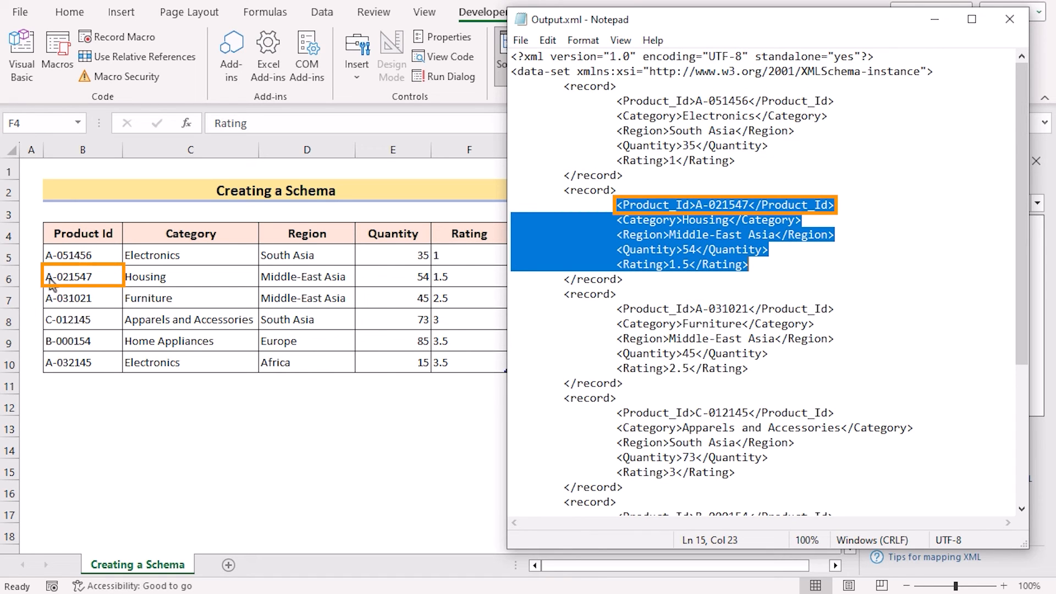
pyautogui.moveTo(401, 302)
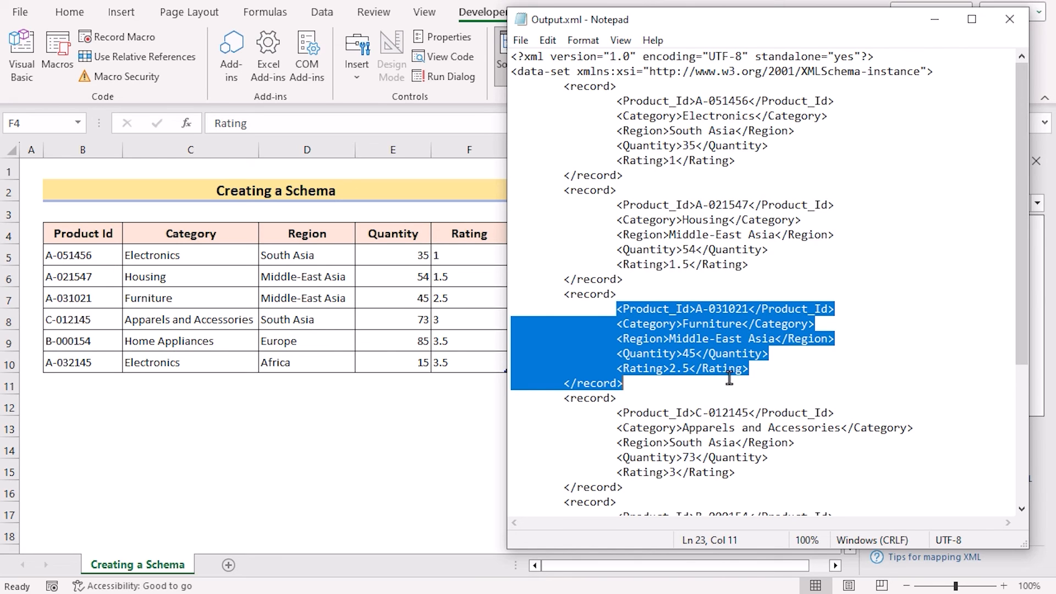
pyautogui.moveTo(667, 204)
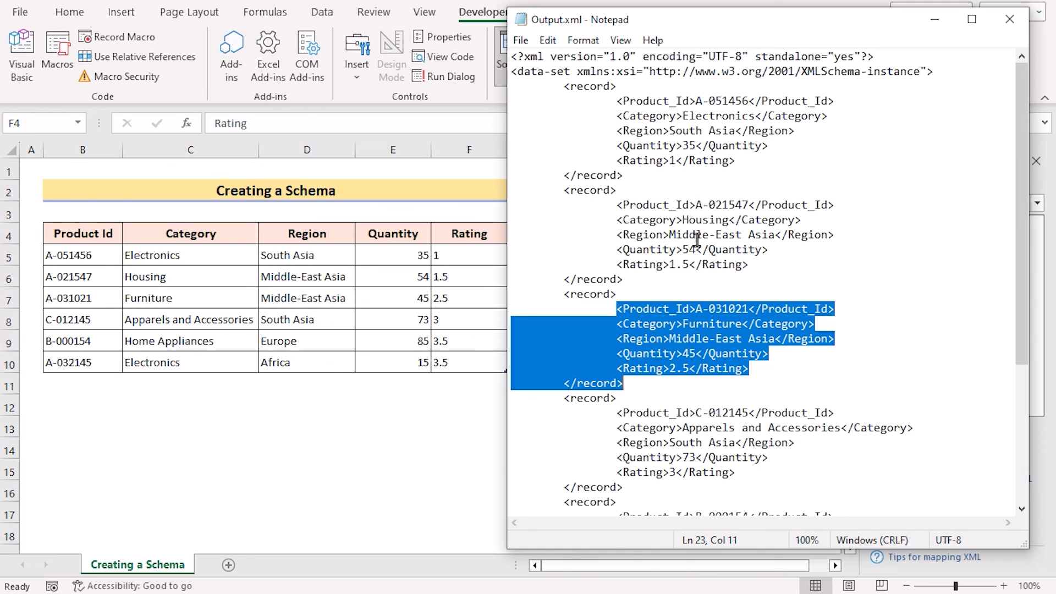
pyautogui.moveTo(295, 365)
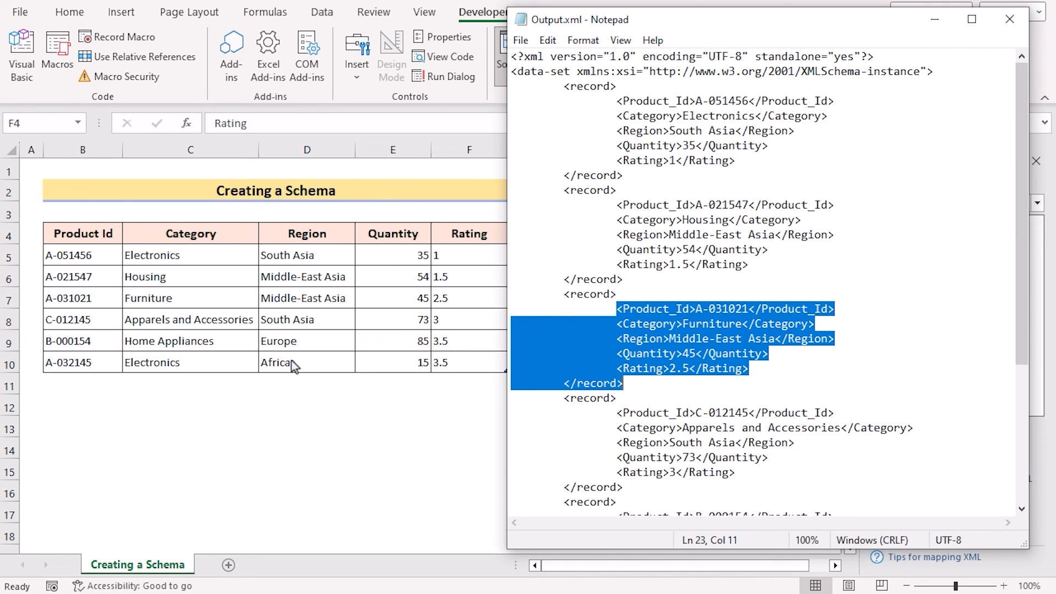